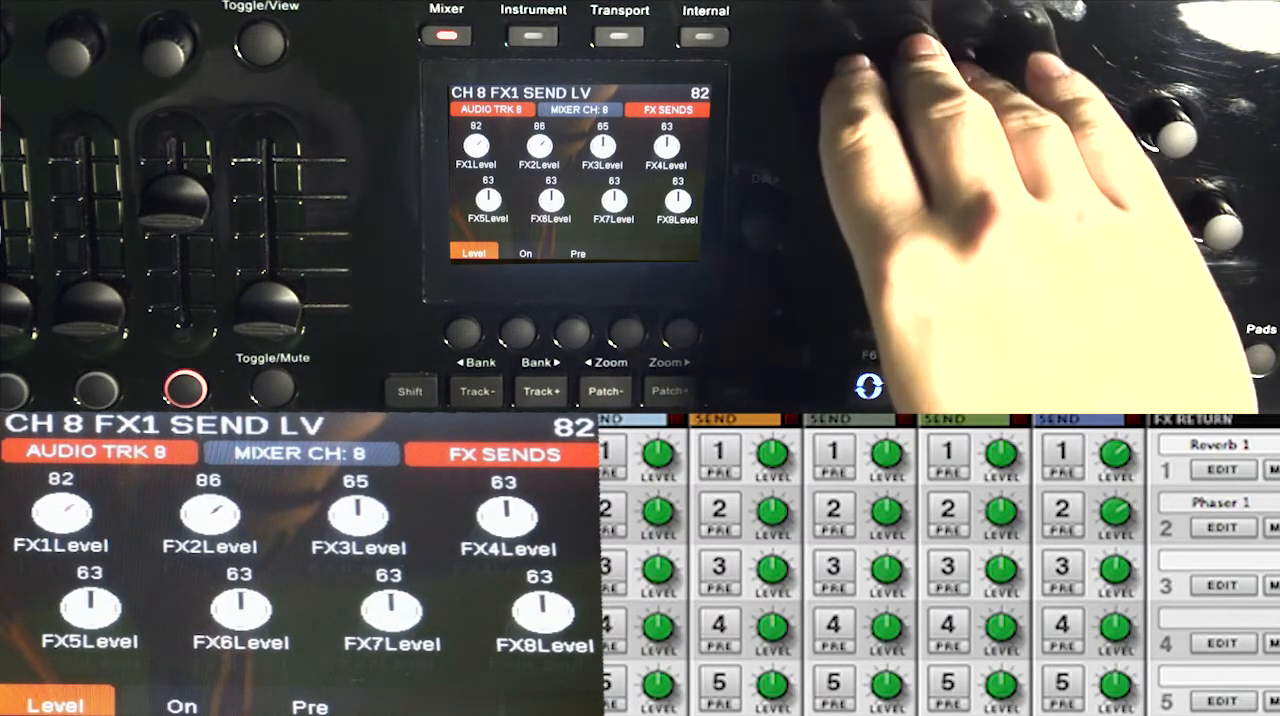
Switch channel 8's FX1 and FX2 sends to pre-fader from the Panorama's On and Pre pages.
click(525, 252)
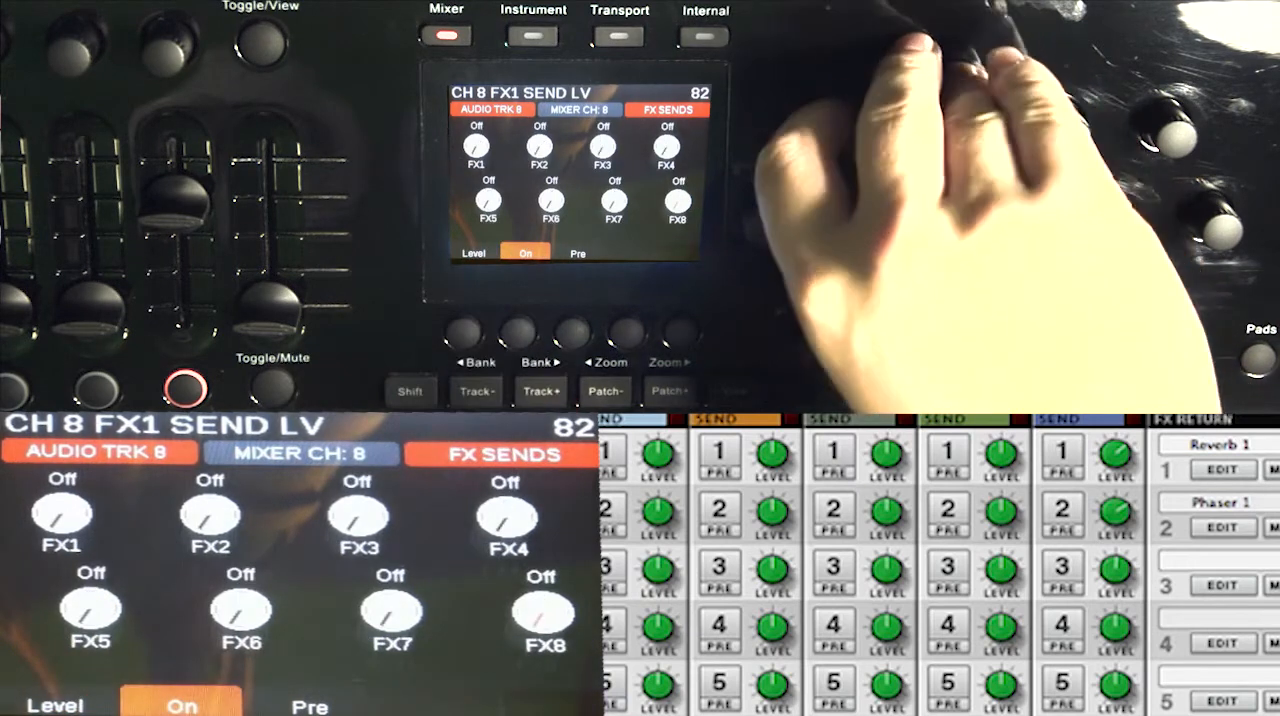
click(62, 517)
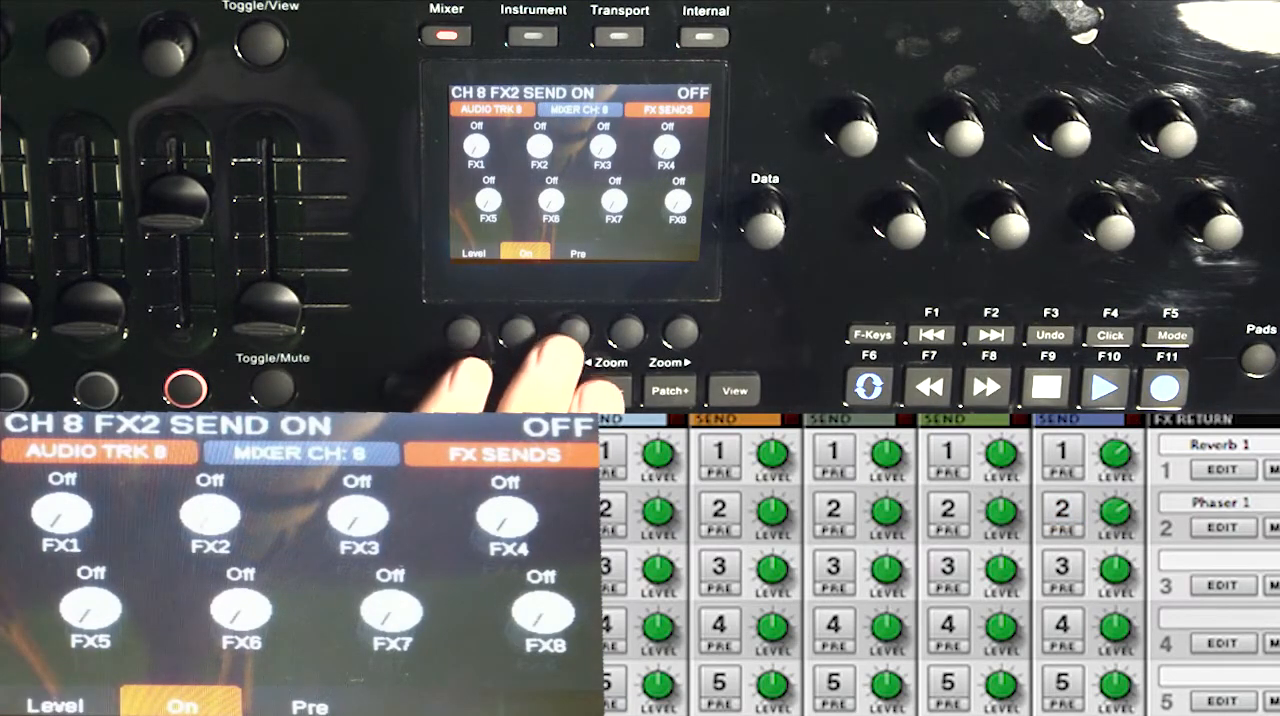
click(577, 252)
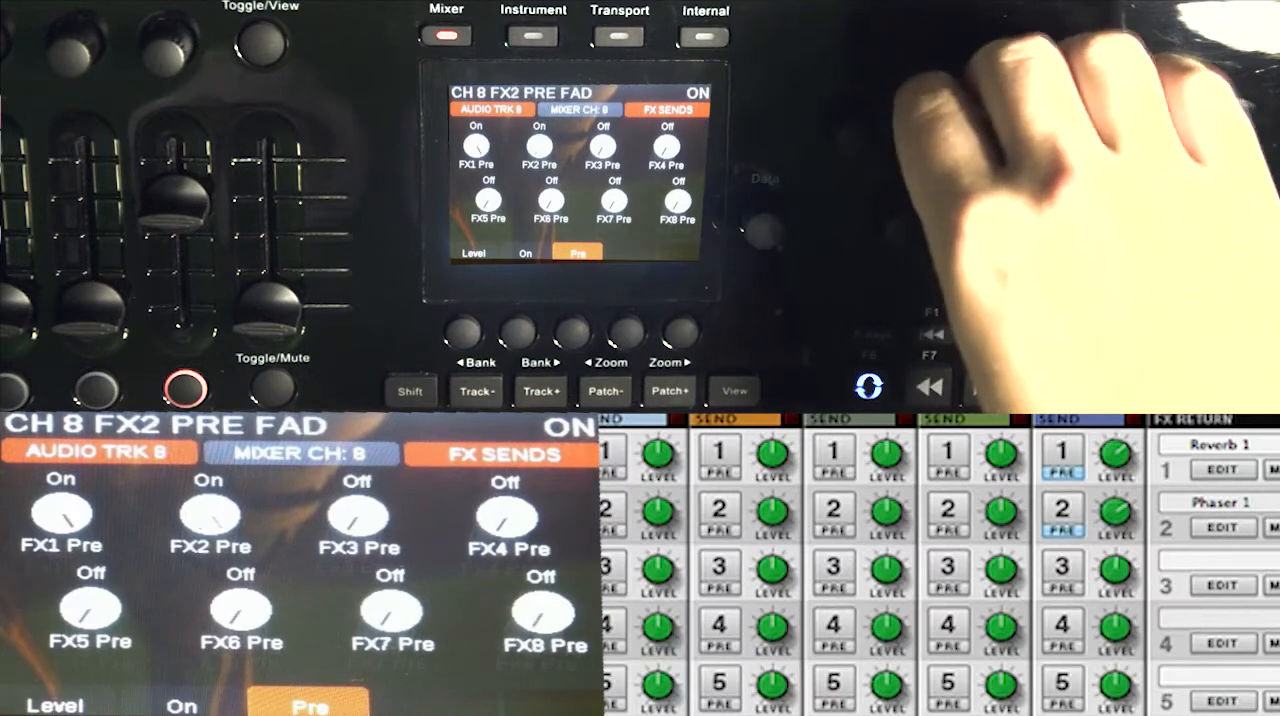